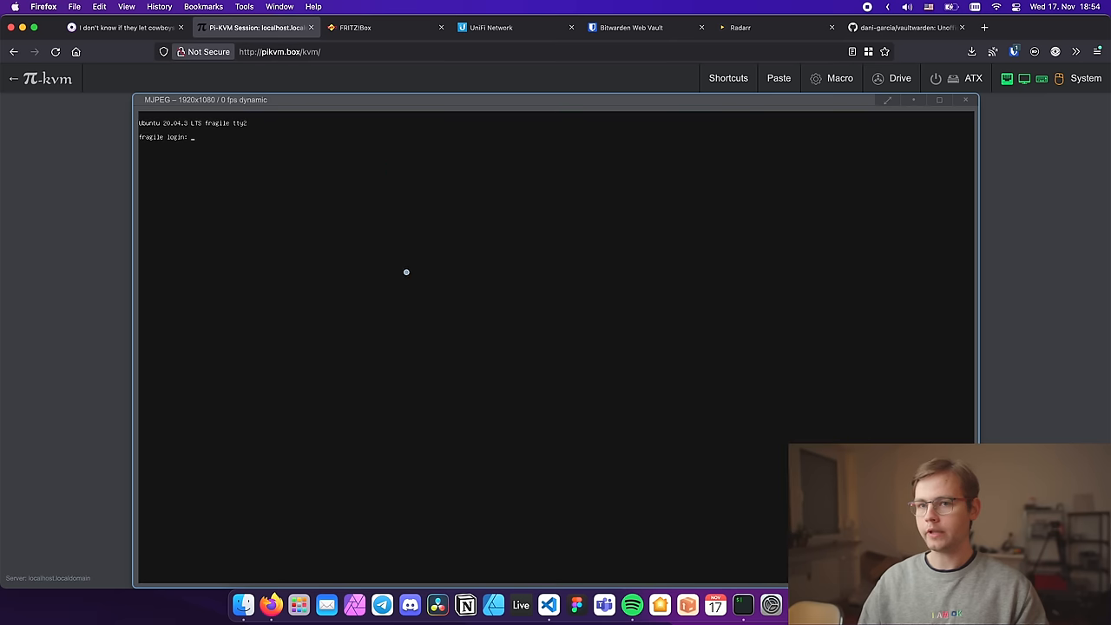
mouse_move(313, 195)
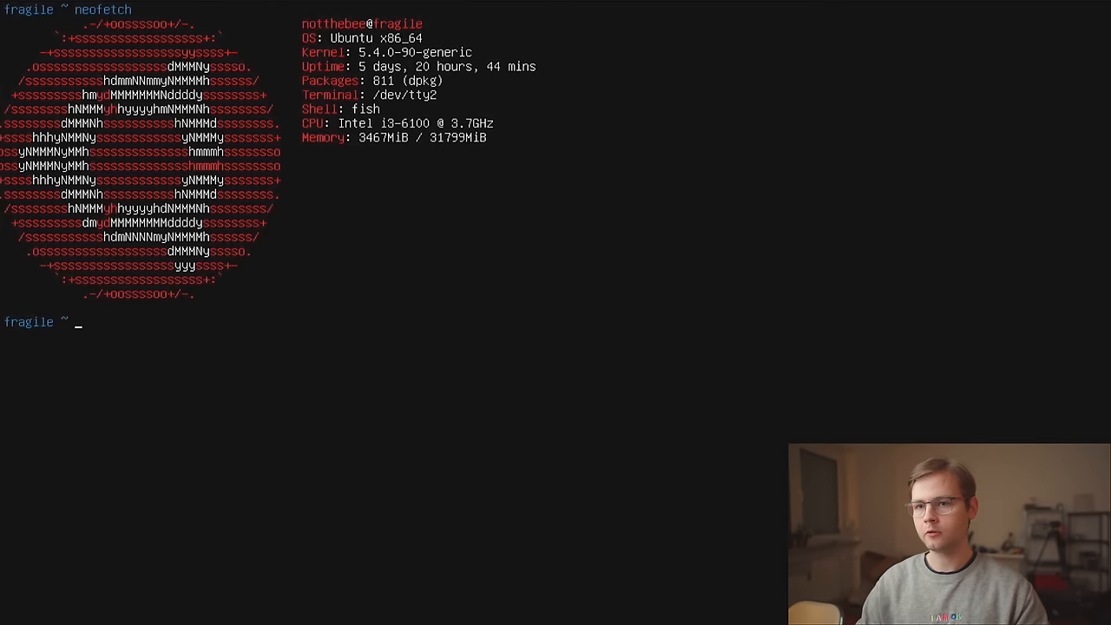
Reboot the server through the PiKVM console and enter the Aptio BIOS setup, Exit tab
type("sdu")
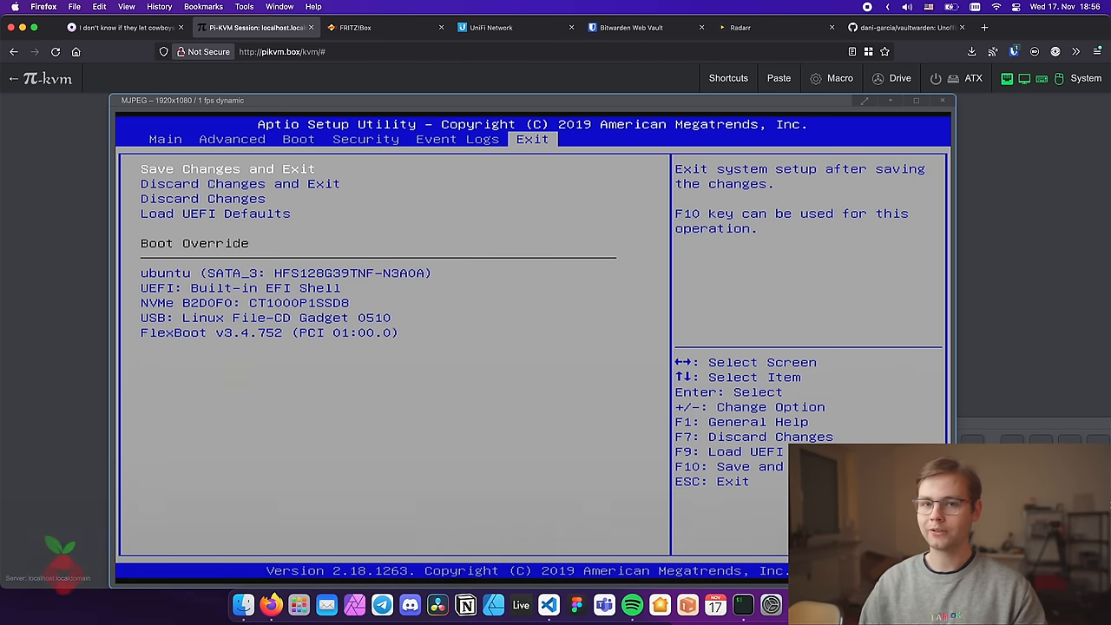
Go to the Homer dashboard and launch the PiHole tile under System
left_click(113, 27)
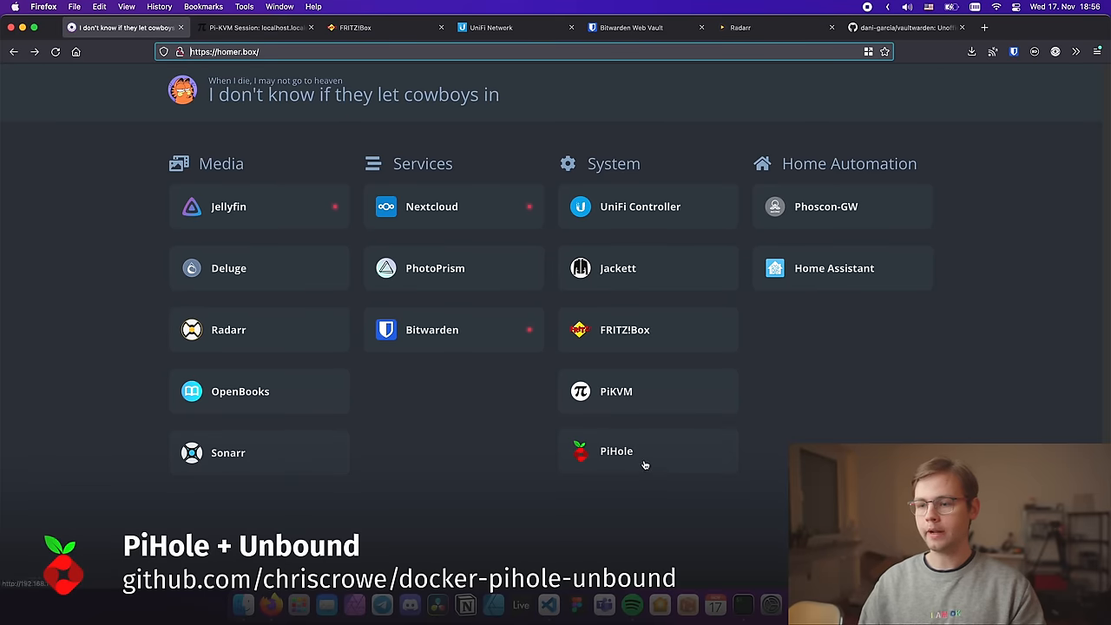
mouse_move(644, 460)
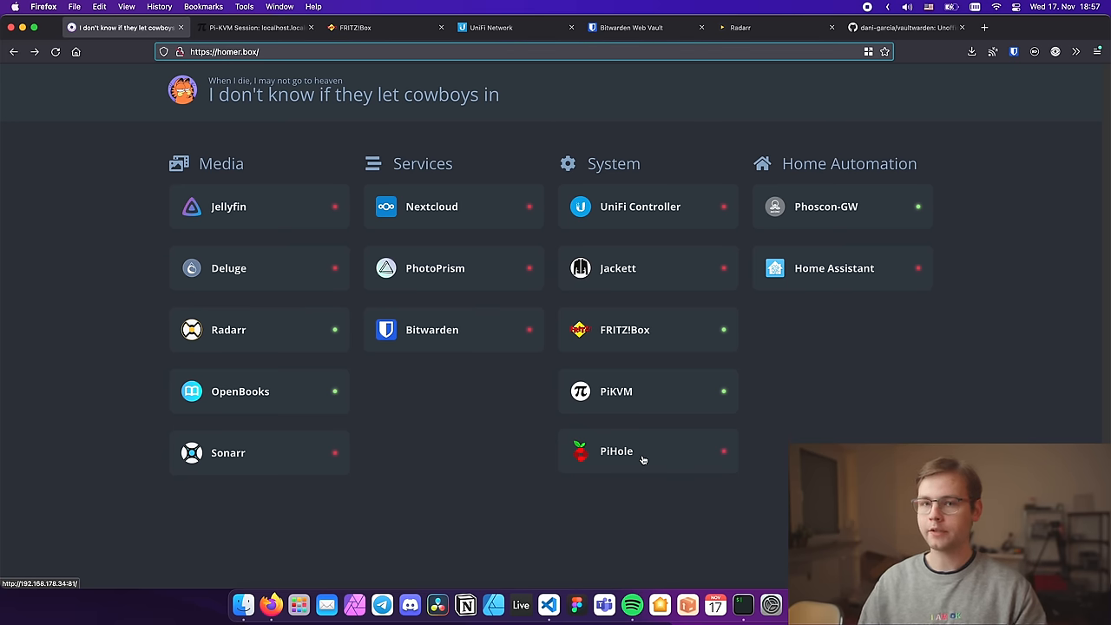
left_click(615, 451)
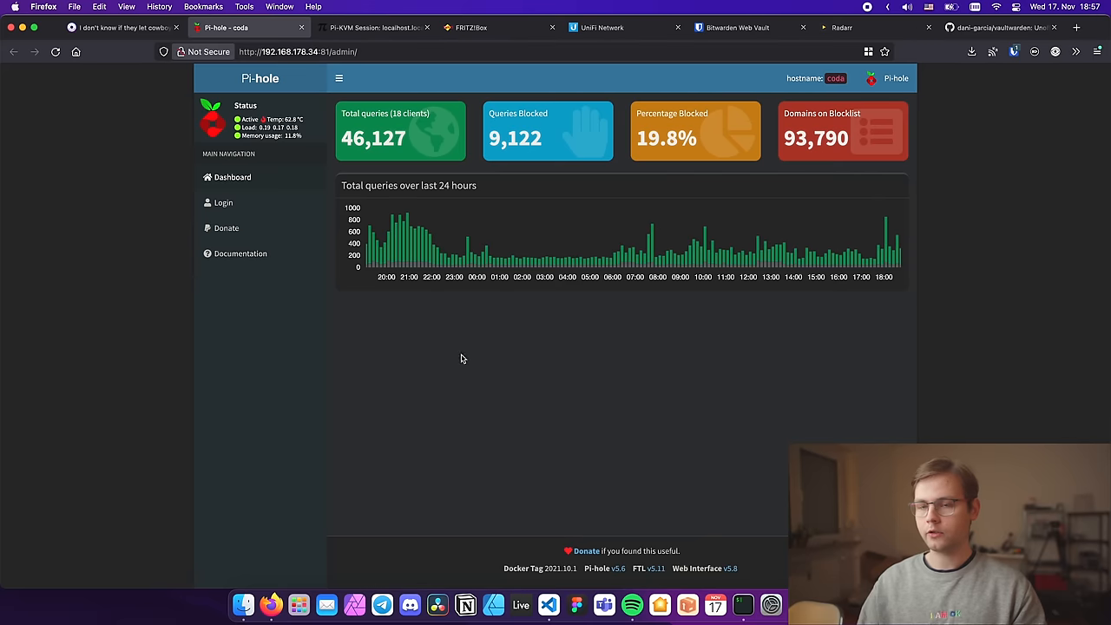
Log in to Pi-hole with the saved password and view the 14 .box DNS records
left_click(219, 202)
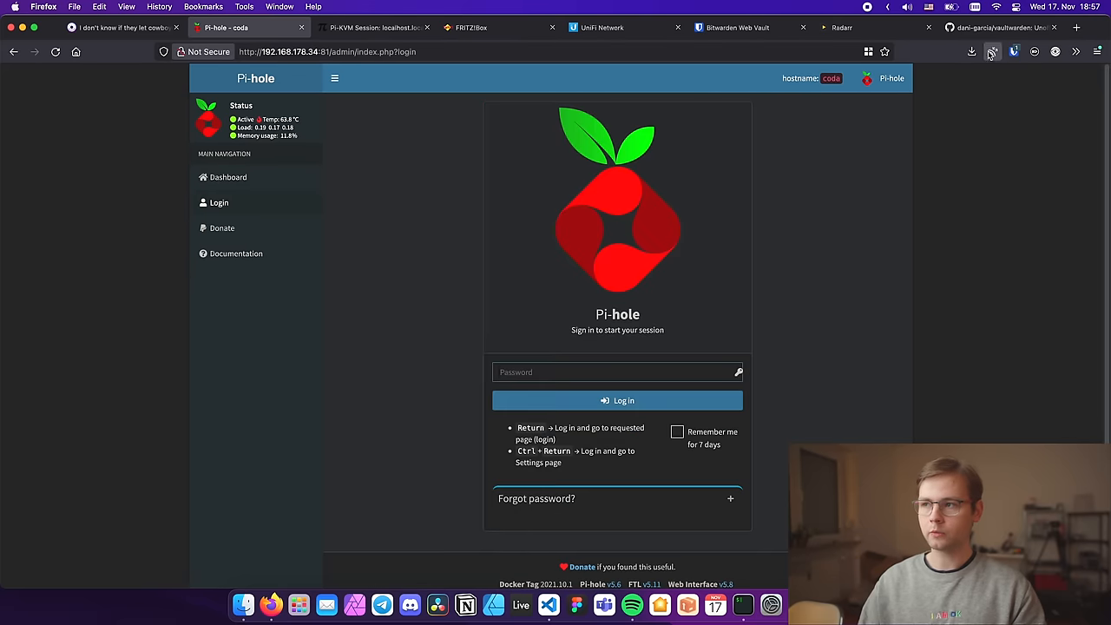
left_click(617, 400)
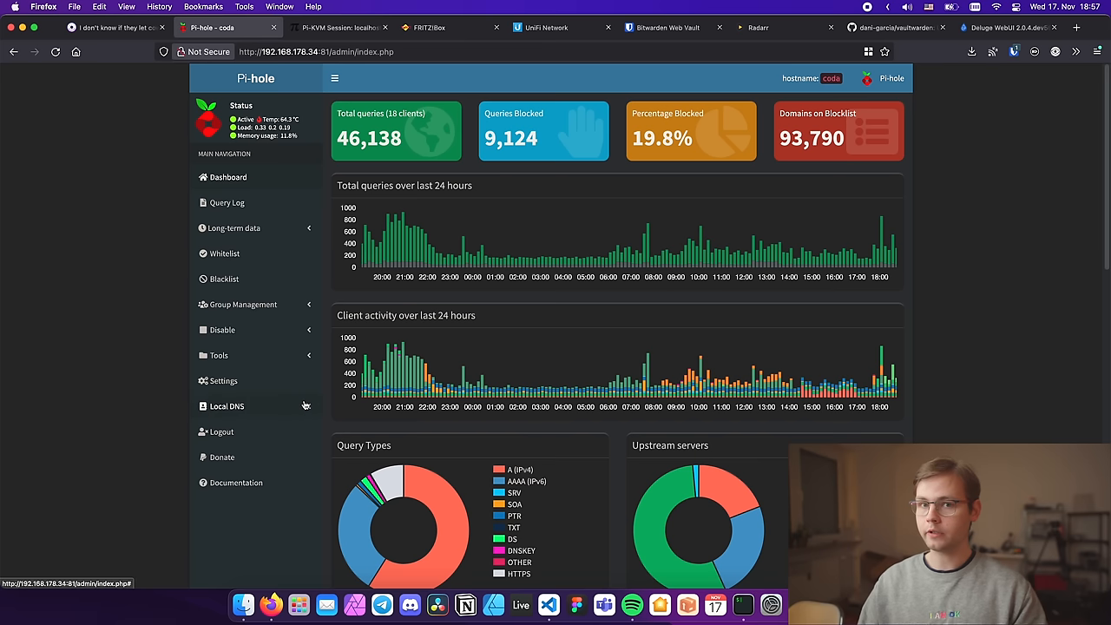
left_click(226, 406)
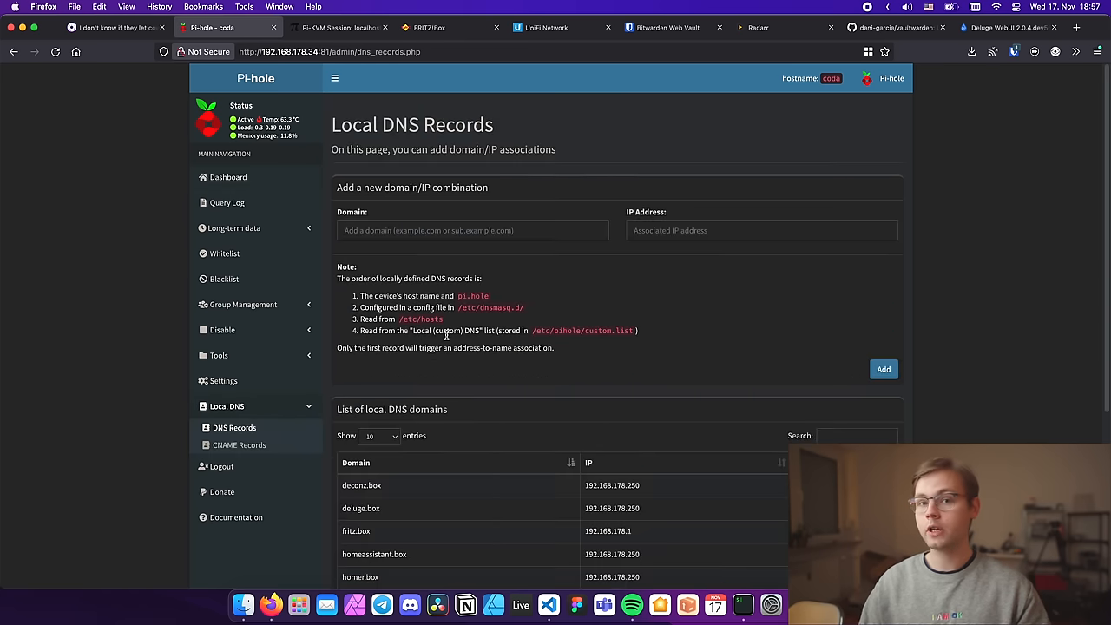
mouse_move(392, 321)
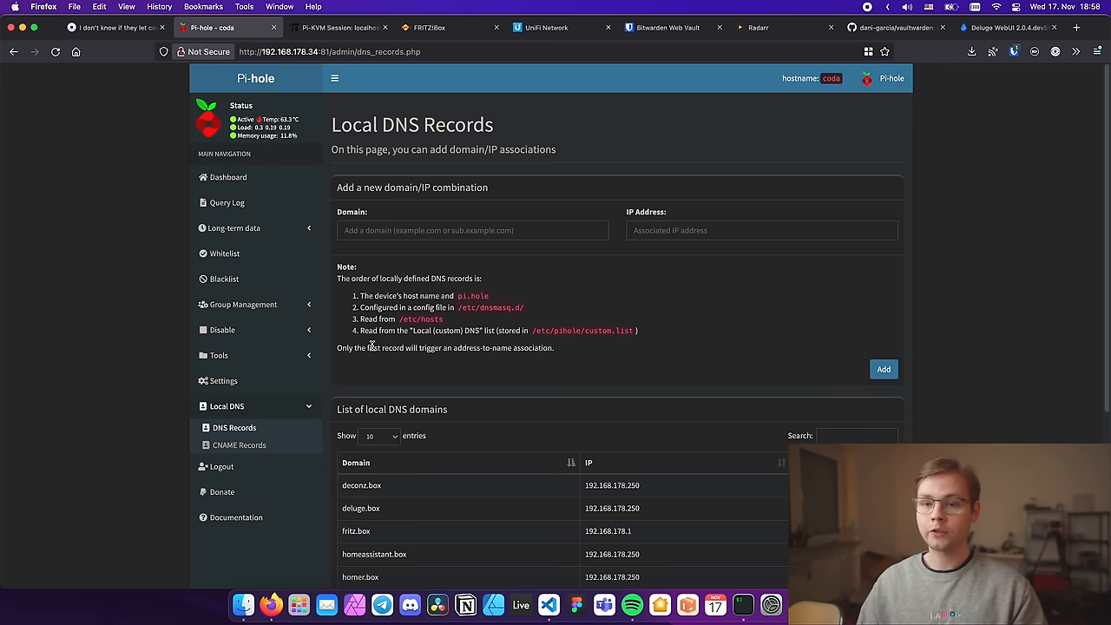
scroll("down", 3)
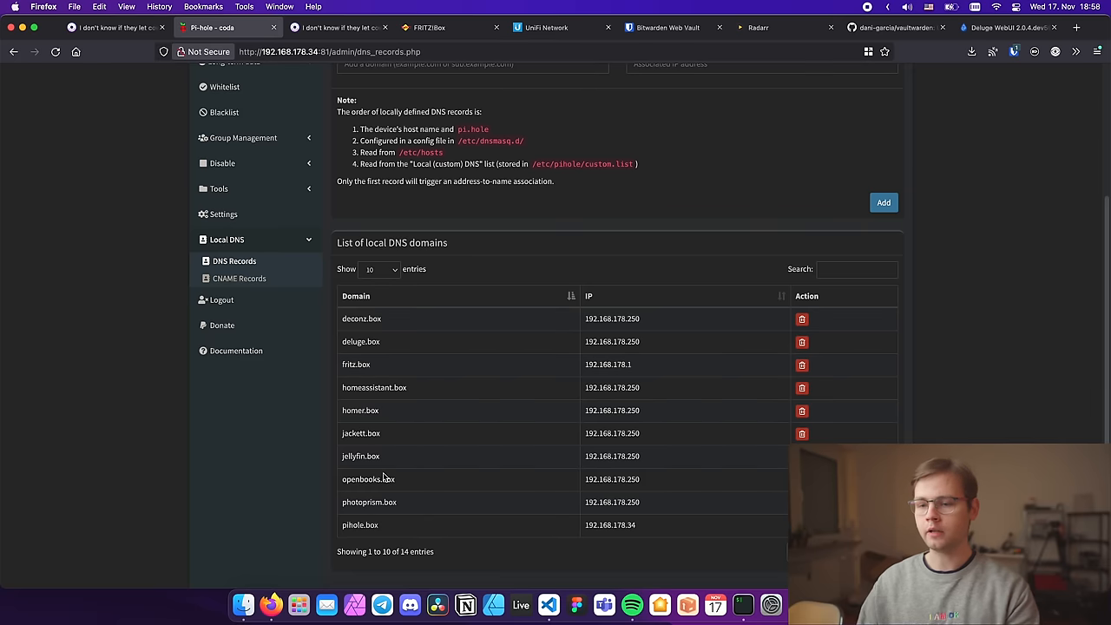
left_click(347, 27)
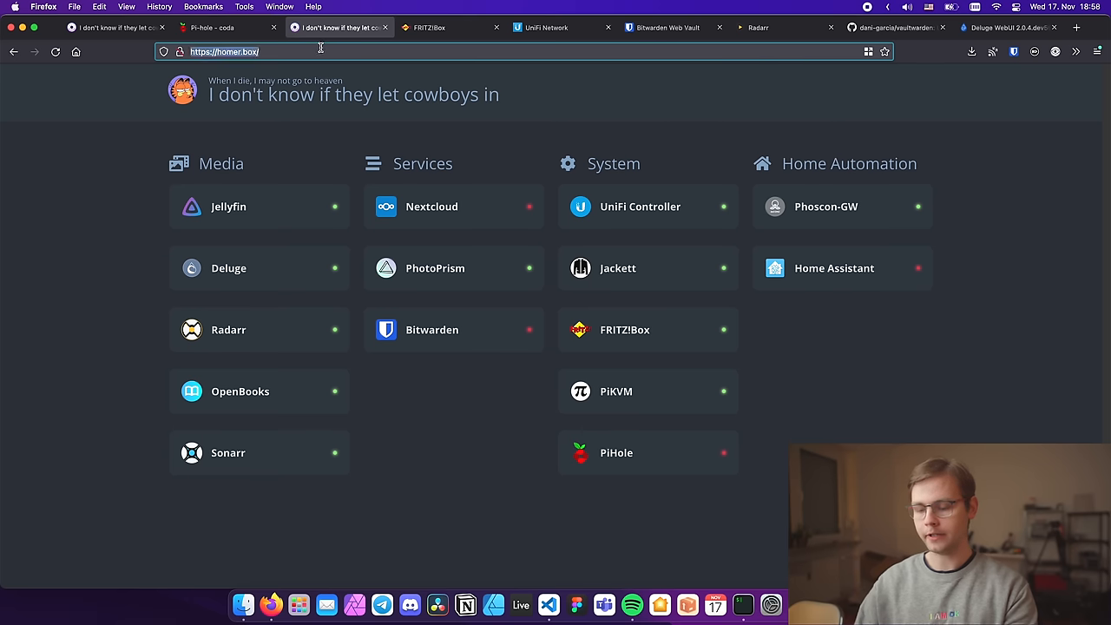
Load jellyfin.box to view the Movies and TV Shows libraries, then go back to Homer
type("jellyfin.box/web/index.html#!")
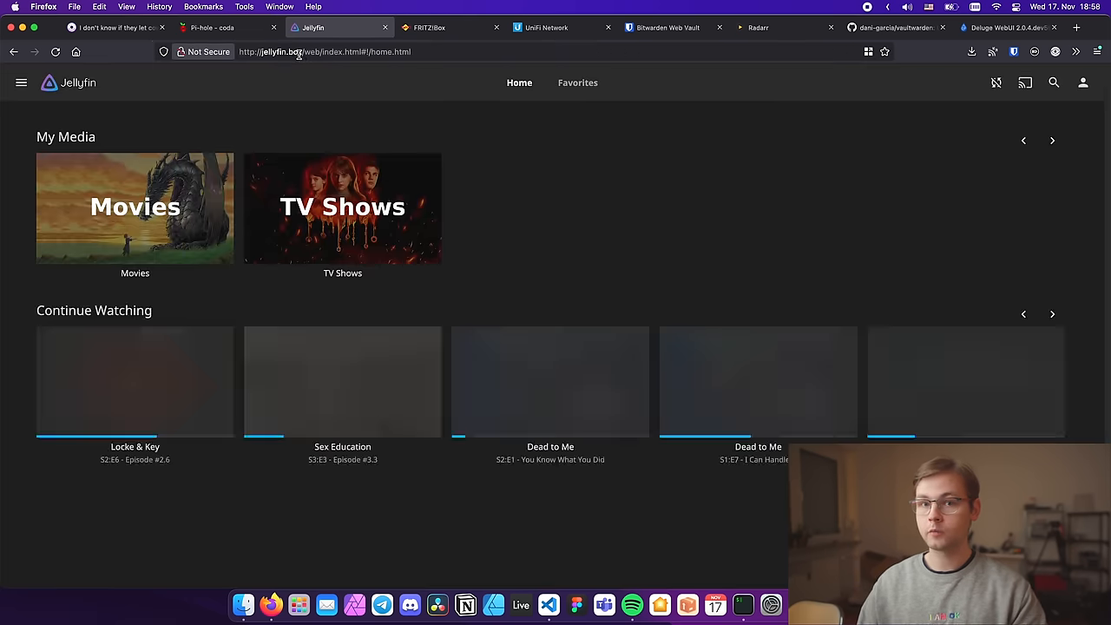
left_click(212, 28)
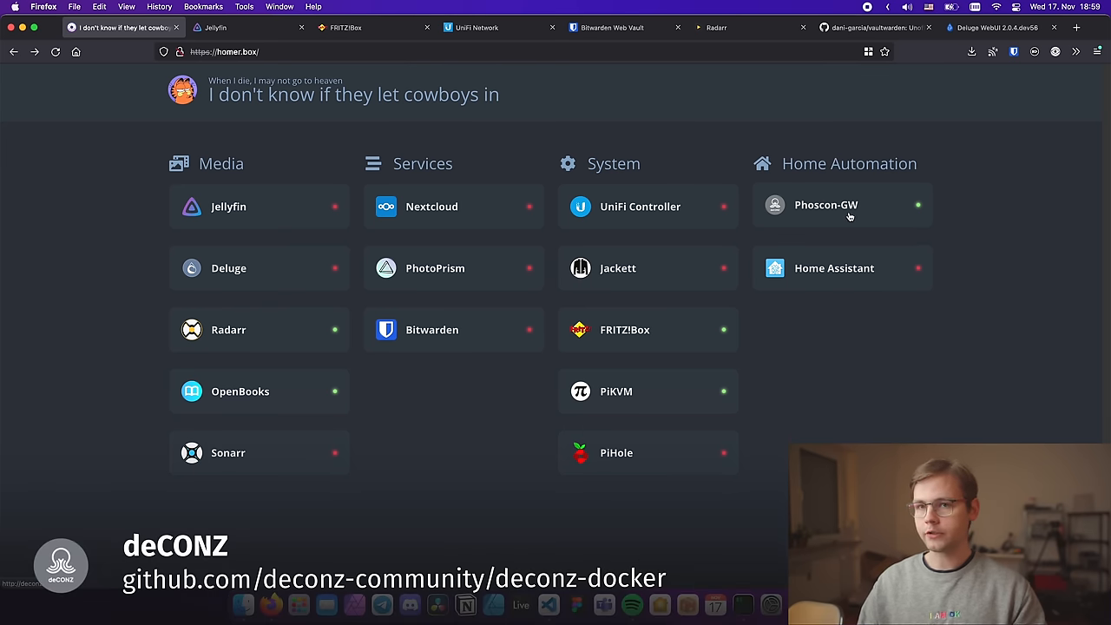
Log in to the Phoscon-GW gateway with the saved password, then go back to Homer
left_click(826, 206)
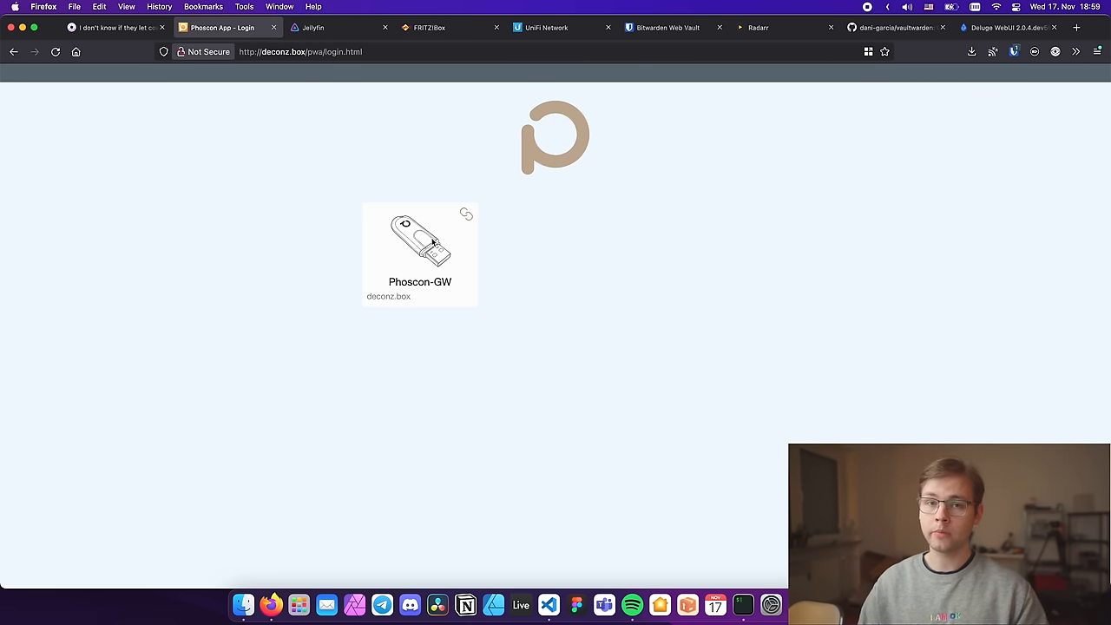
left_click(418, 252)
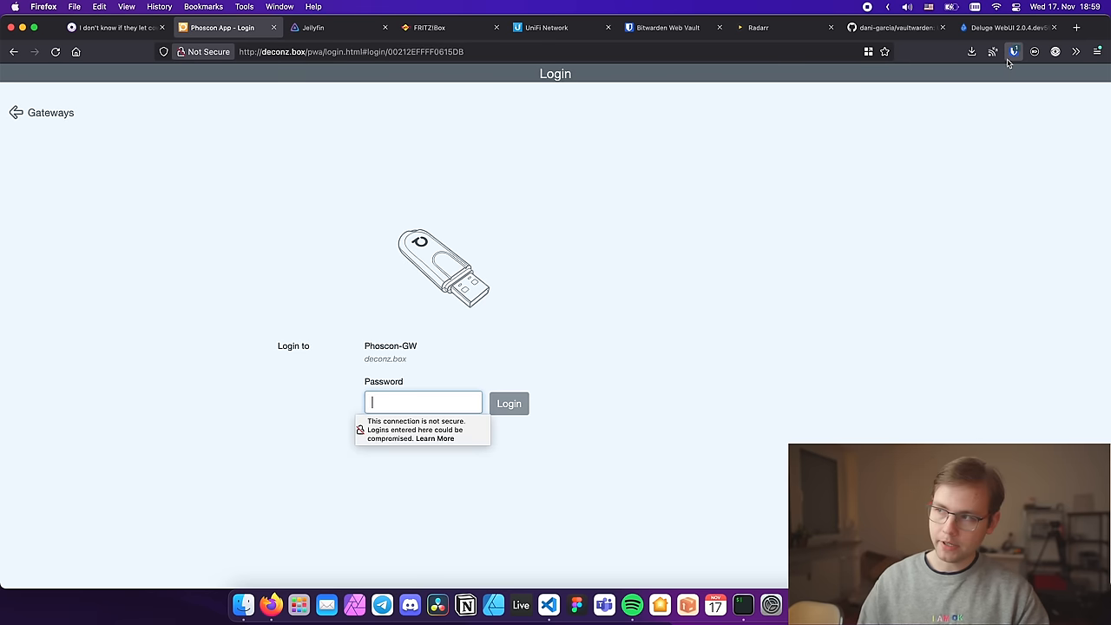
left_click(509, 402)
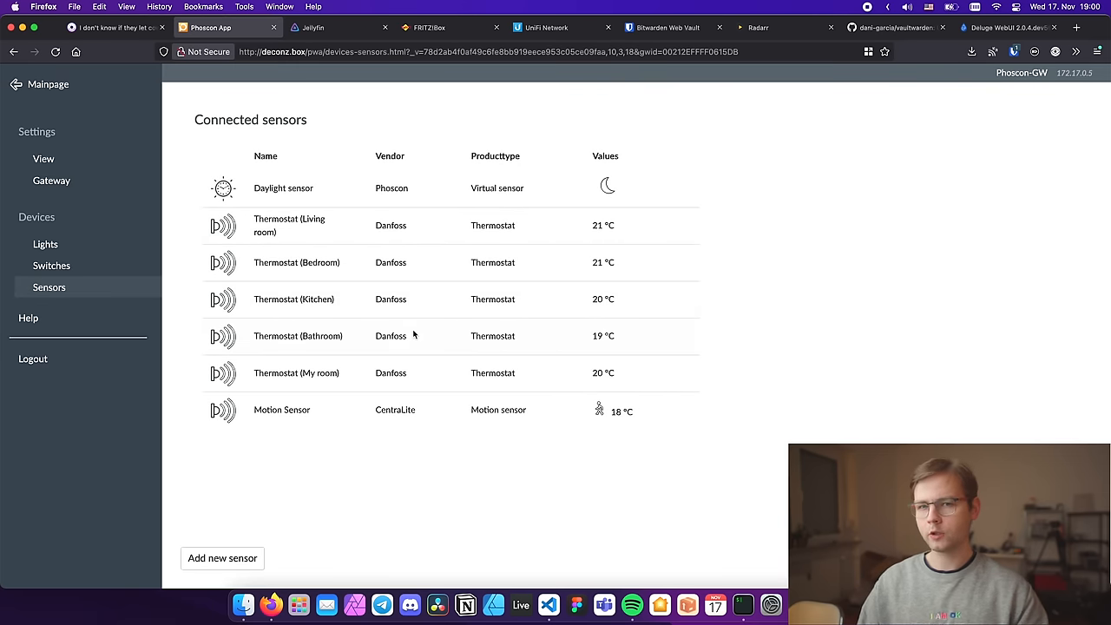
left_click(113, 29)
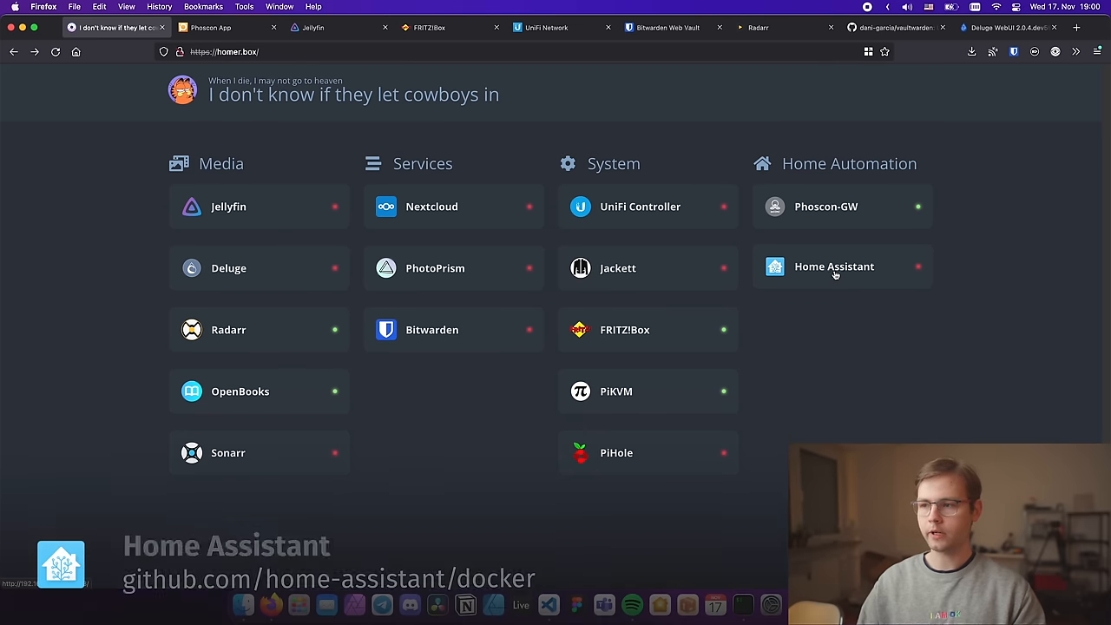
Open Home Assistant, toggle the My room table lamp off and on, and drag its thermostat dial
left_click(833, 266)
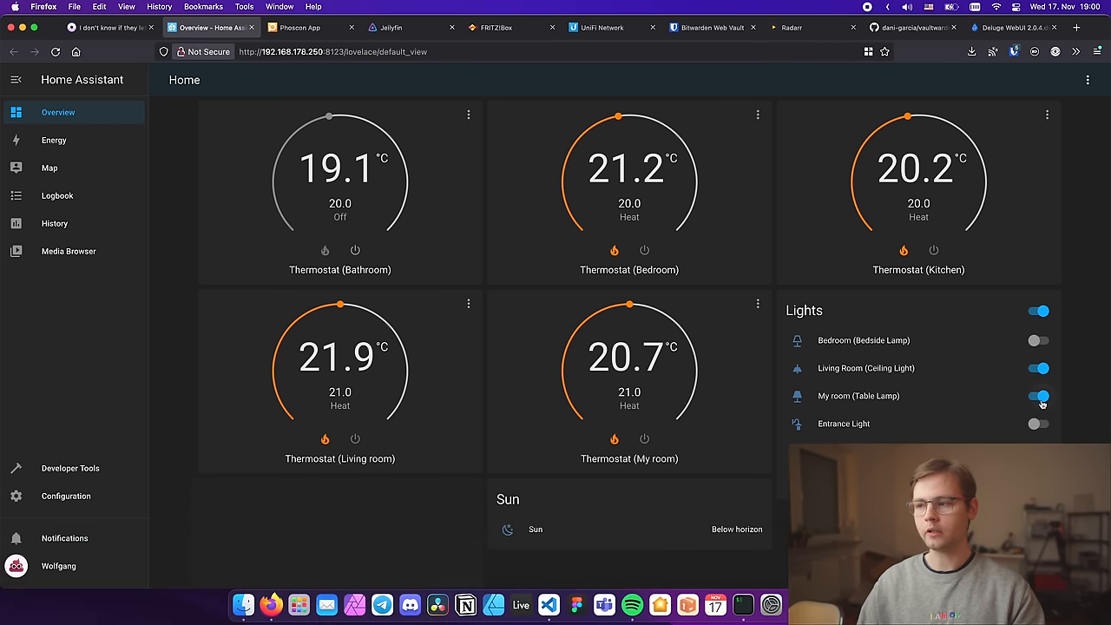
left_click(1034, 396)
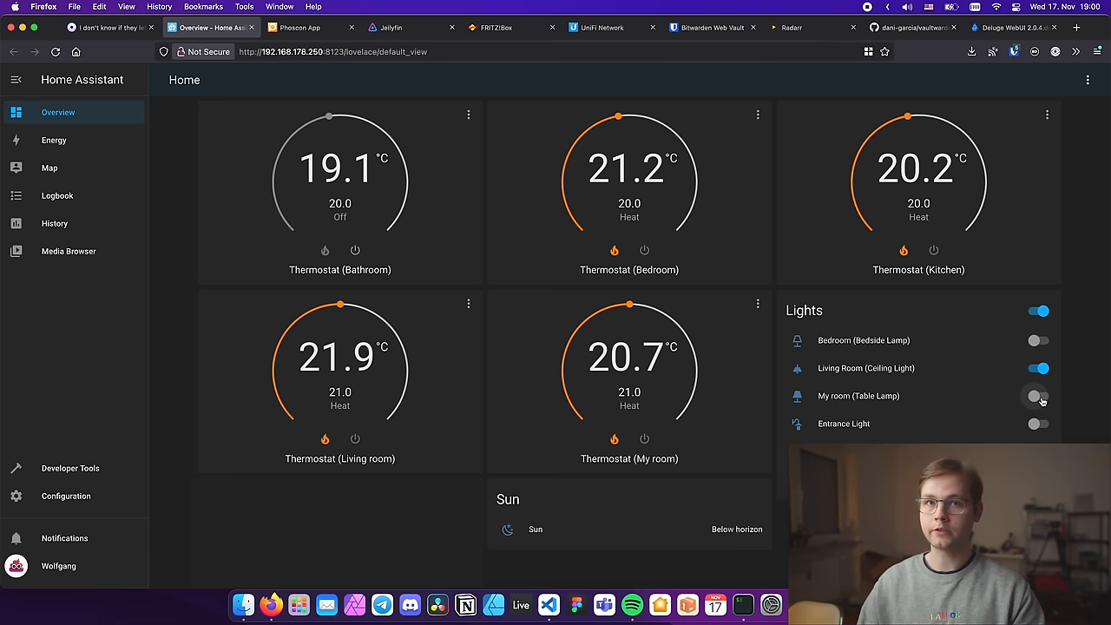
left_click(1036, 395)
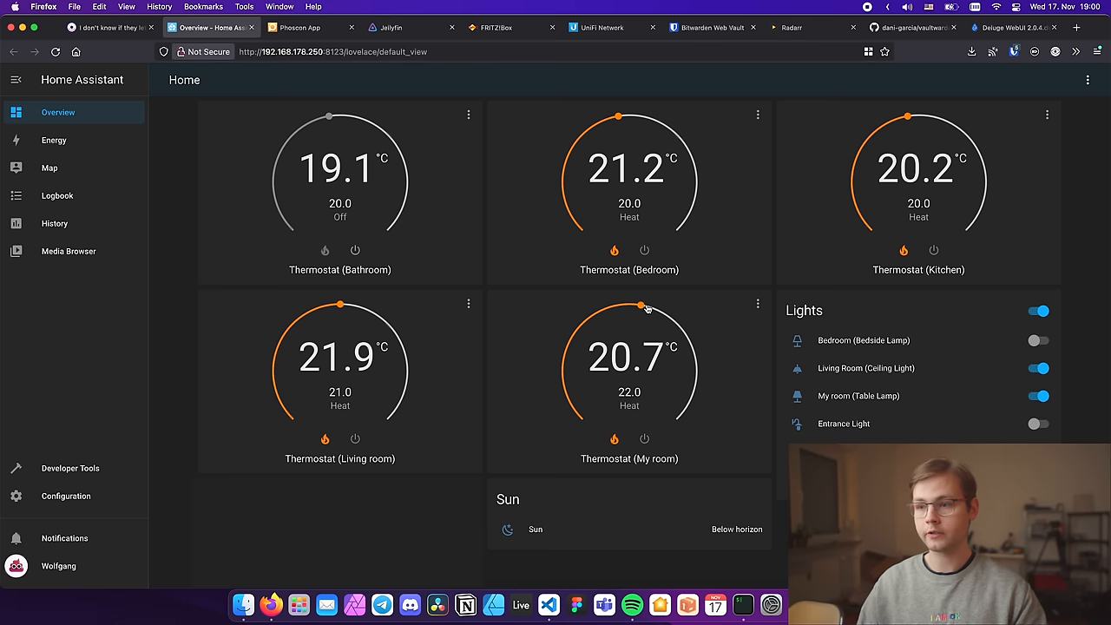
left_click_drag(646, 306, 629, 306)
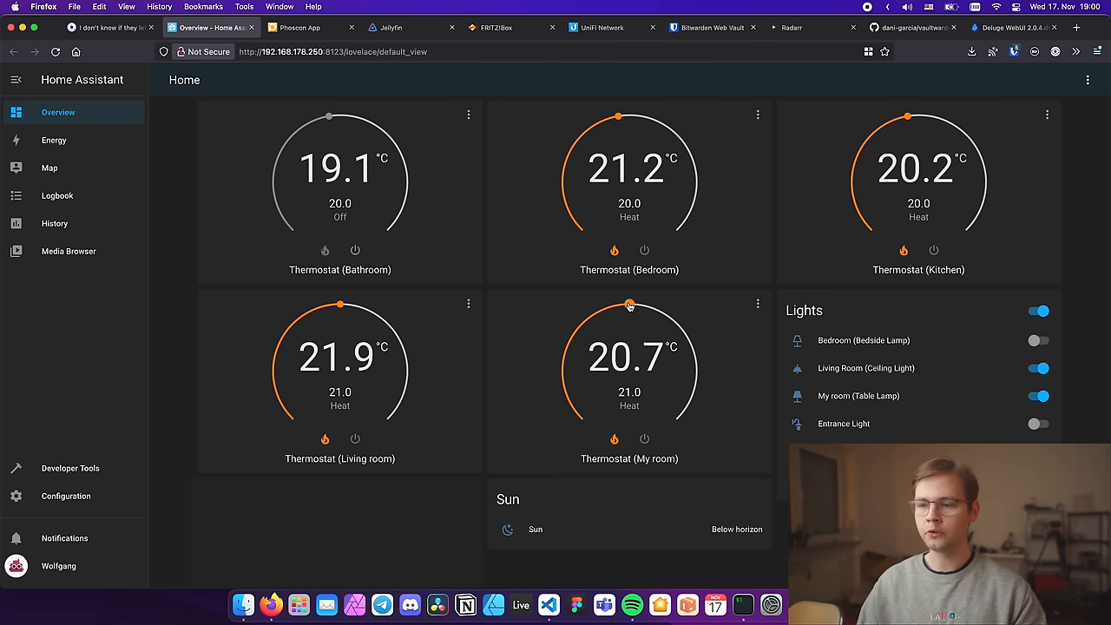
mouse_move(634, 313)
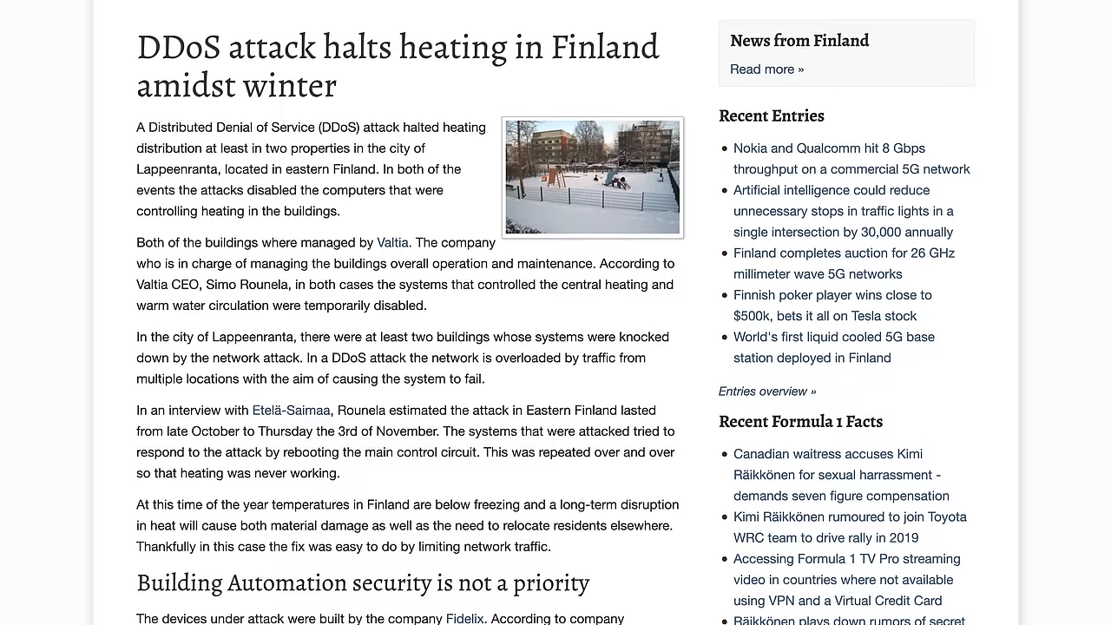
Scroll through the article about a DDoS attack halting building heating in Finland
scroll("down", 3)
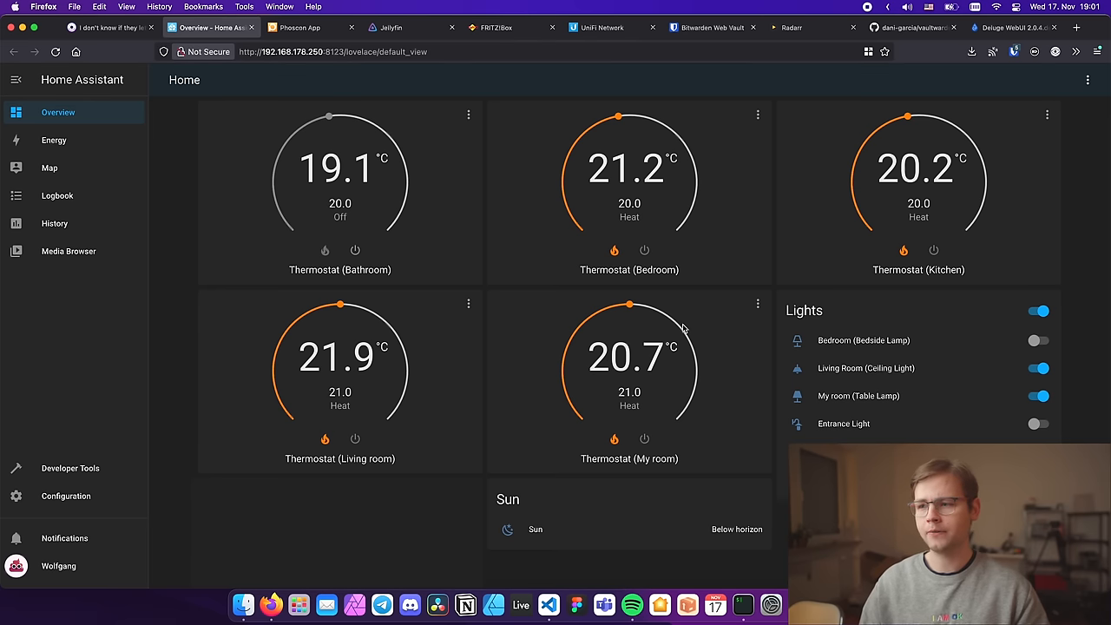
mouse_move(670, 345)
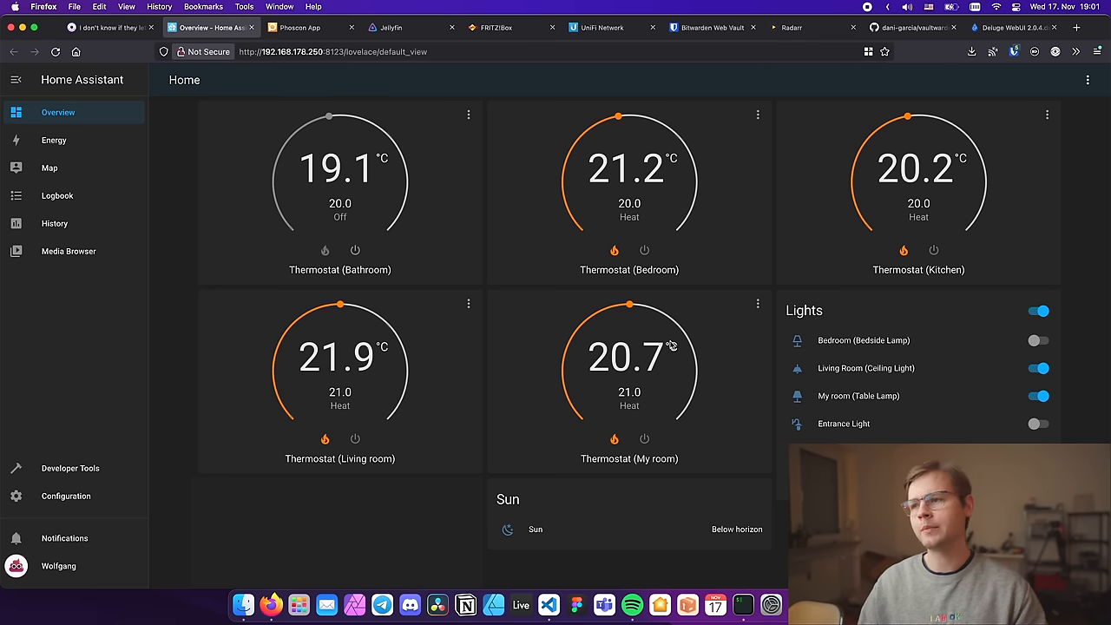
Turn the My room table lamp off and back on, then go back to Homer
left_click(1037, 396)
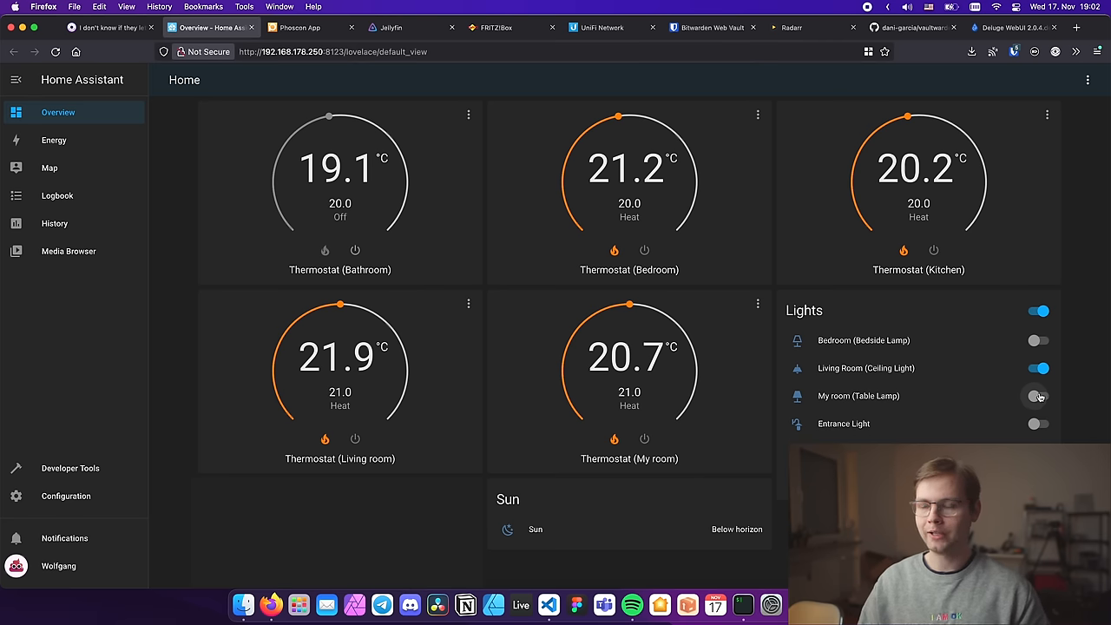
left_click(1038, 396)
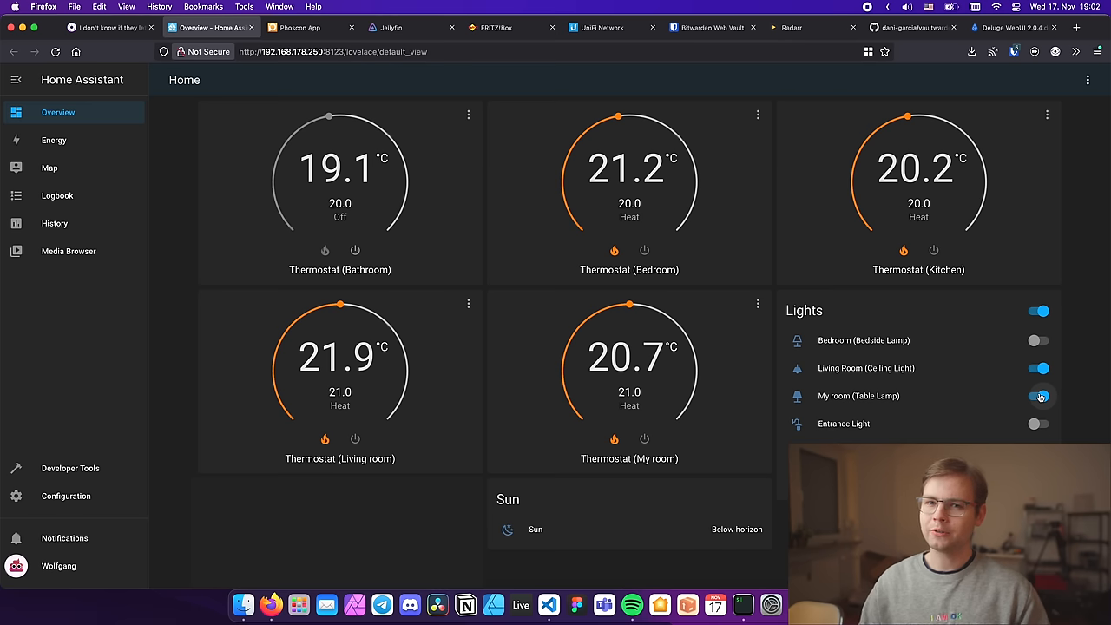
left_click(1039, 396)
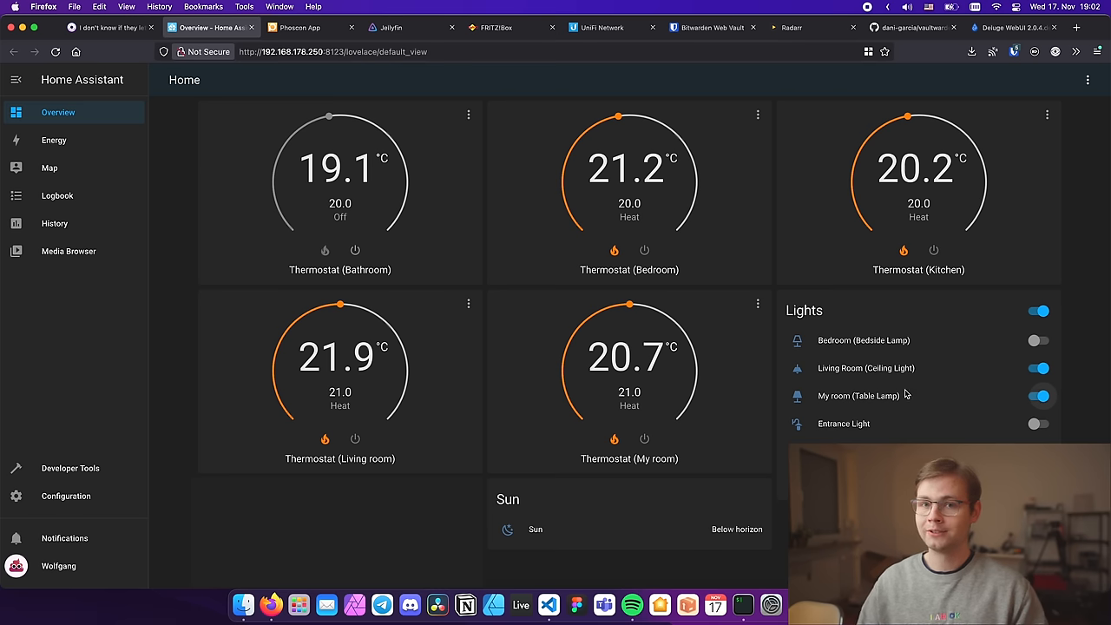
left_click(113, 27)
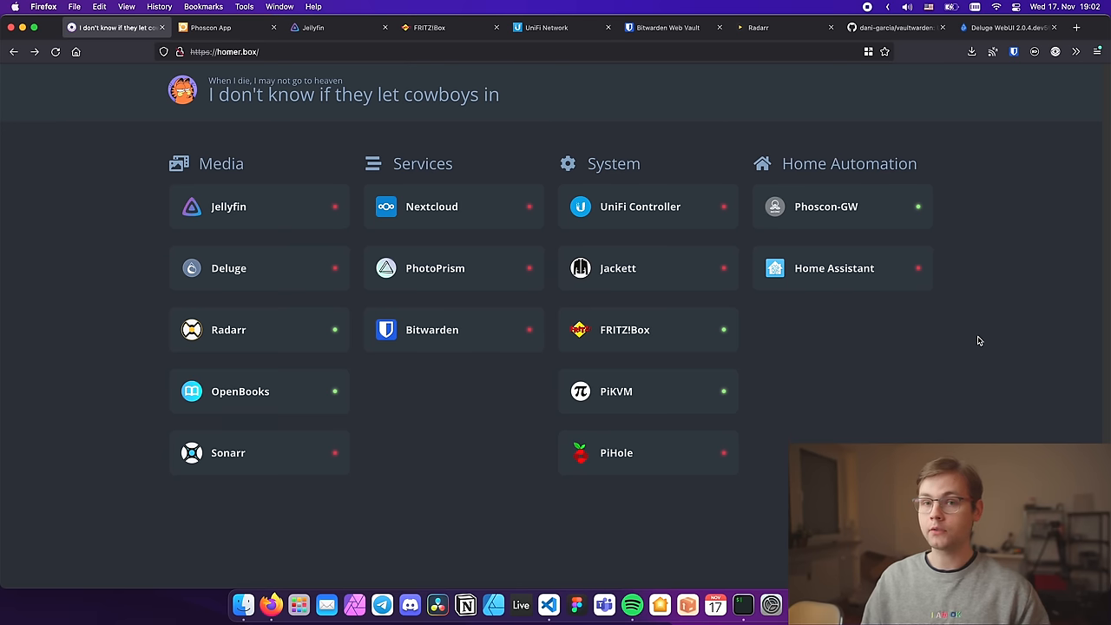
mouse_move(851, 337)
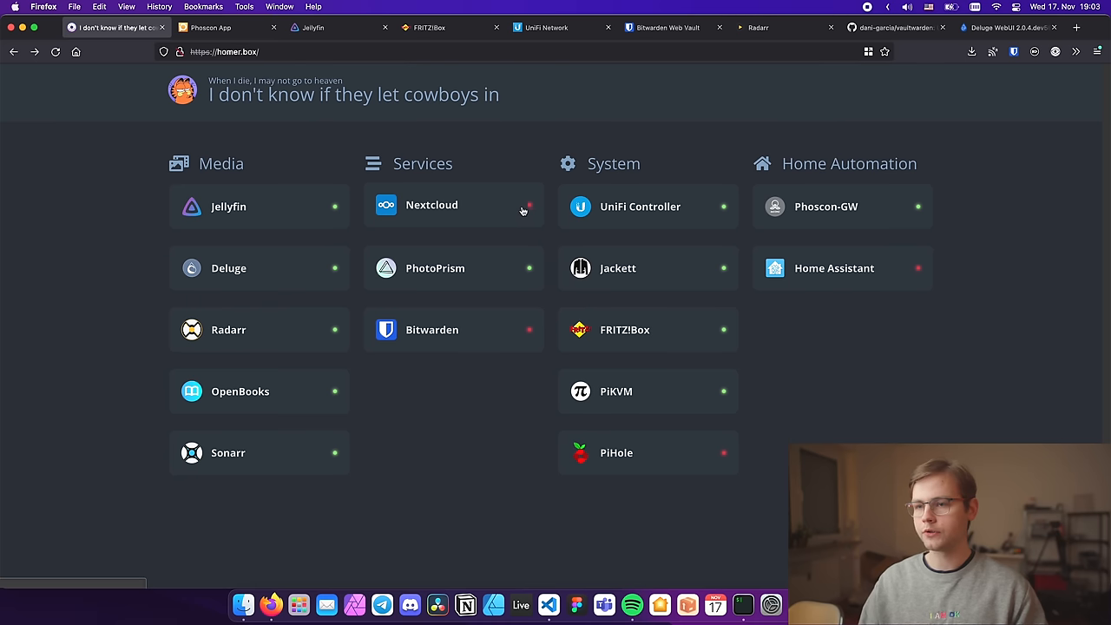
Launch Nextcloud's sign-in page from its tile under Services
left_click(453, 206)
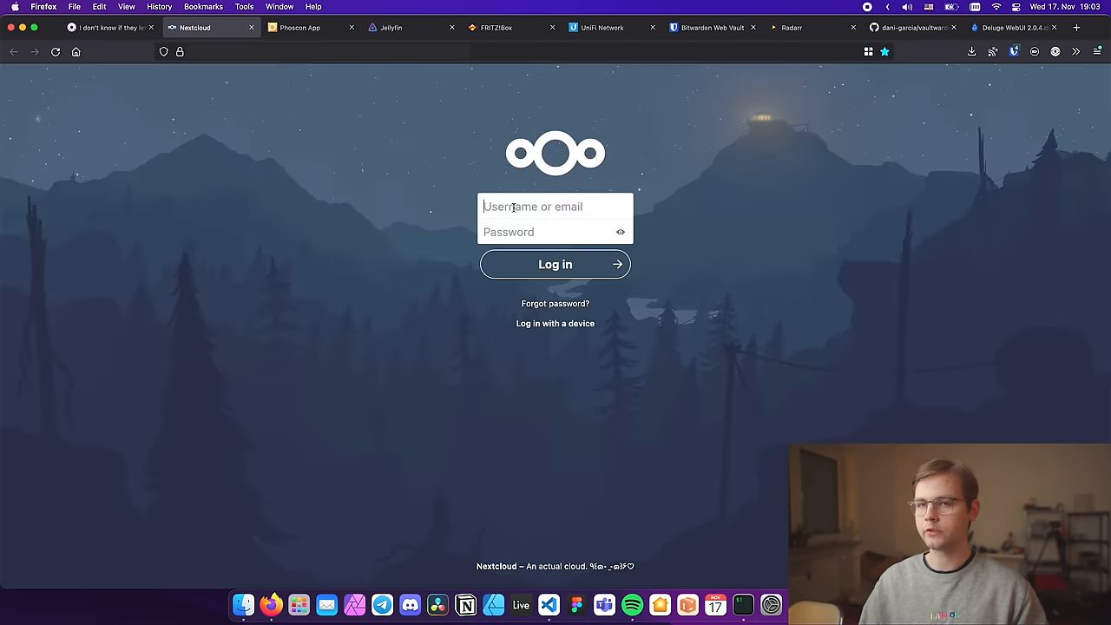